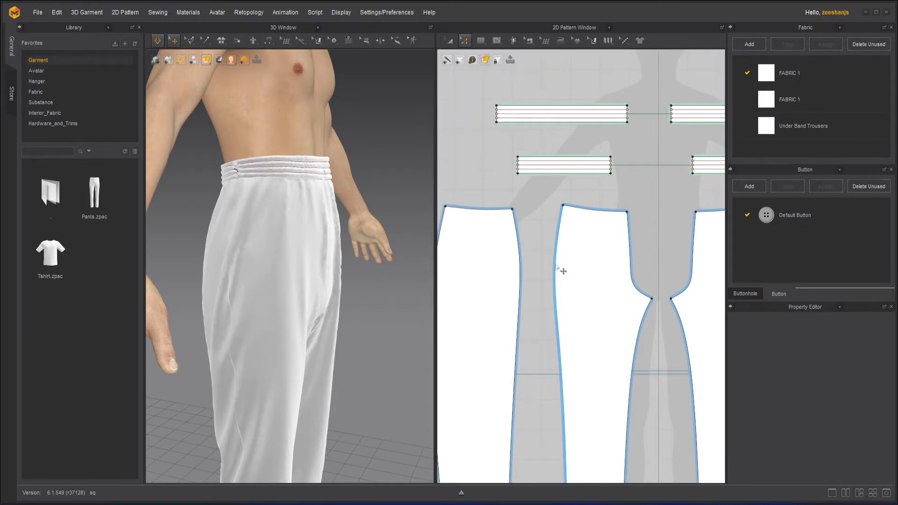
Step: Offset the first leg piece's side seam 2.00 cm inward as an internal line
{"action": "right_click", "coordinate": [559, 269]}
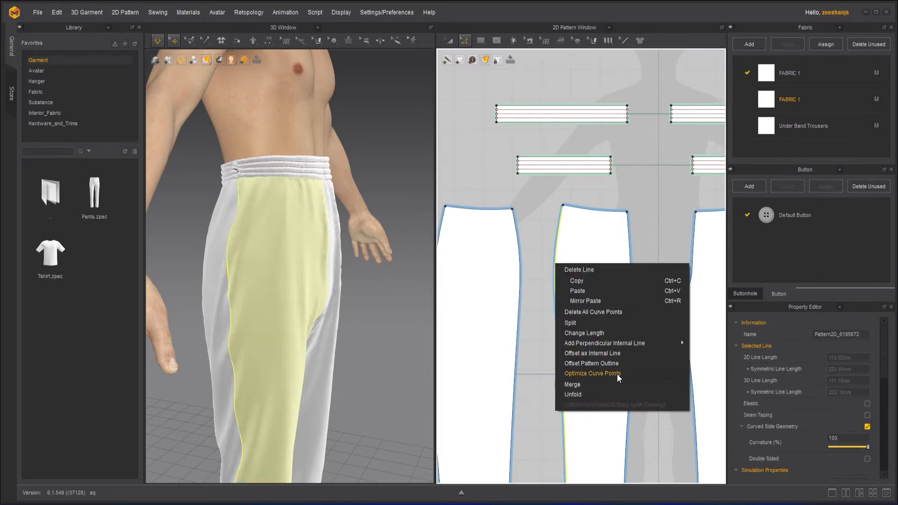
{"action": "left_click", "coordinate": [592, 353]}
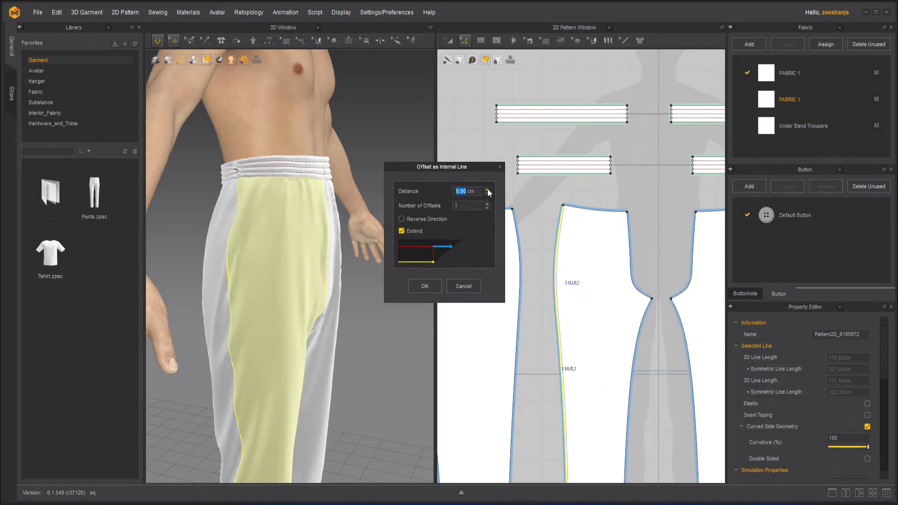
{"action": "left_click", "coordinate": [488, 189]}
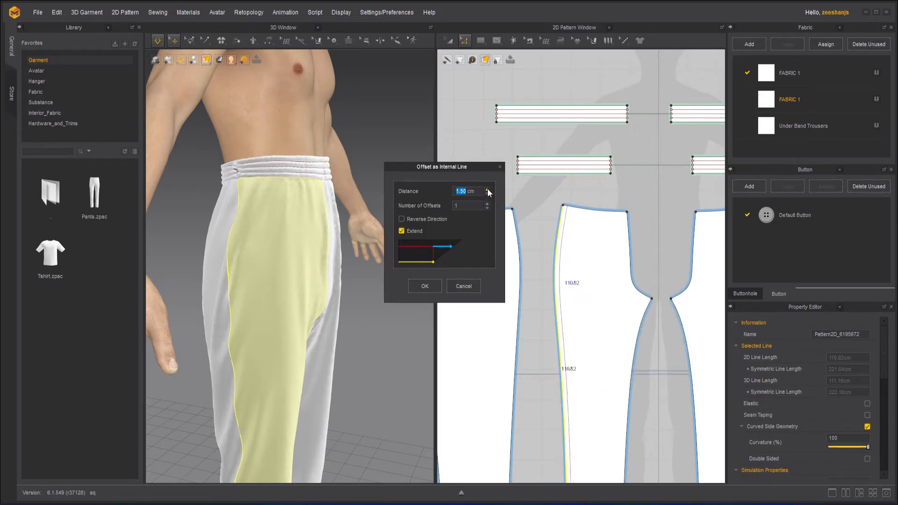
{"action": "left_click", "coordinate": [488, 189]}
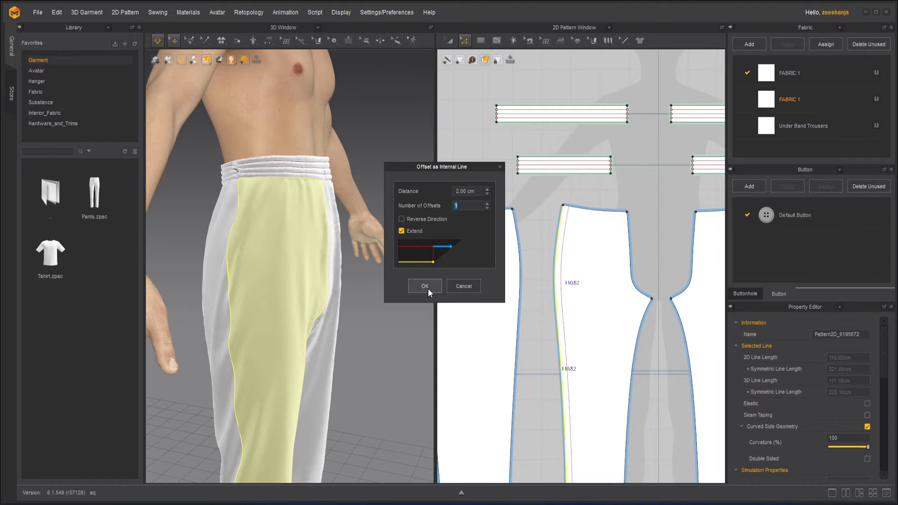
{"action": "left_click", "coordinate": [425, 286]}
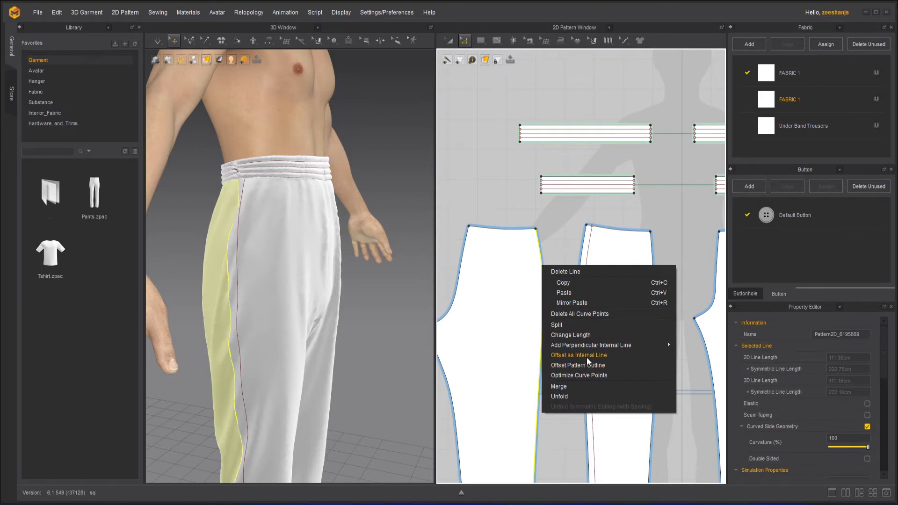
Step: Offset the other leg piece's side seam as a matching 2 cm internal line
{"action": "left_click", "coordinate": [578, 355]}
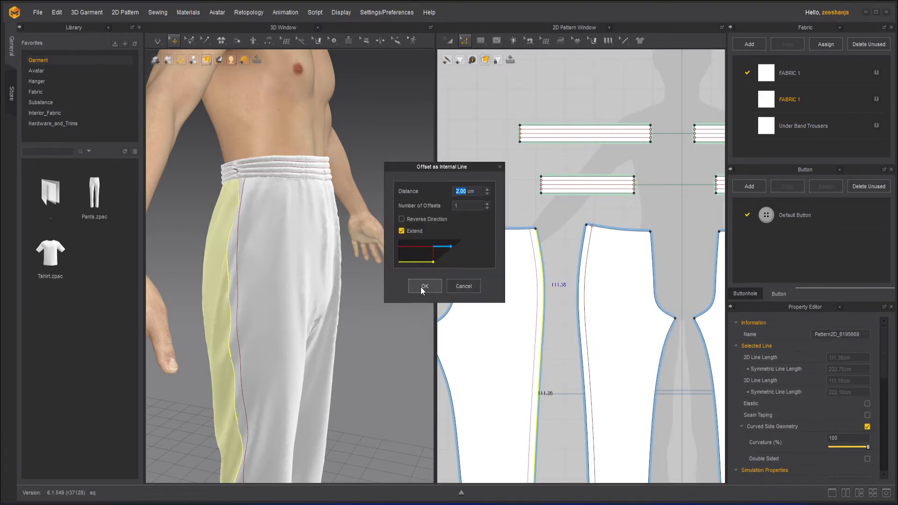
{"action": "left_click", "coordinate": [424, 286]}
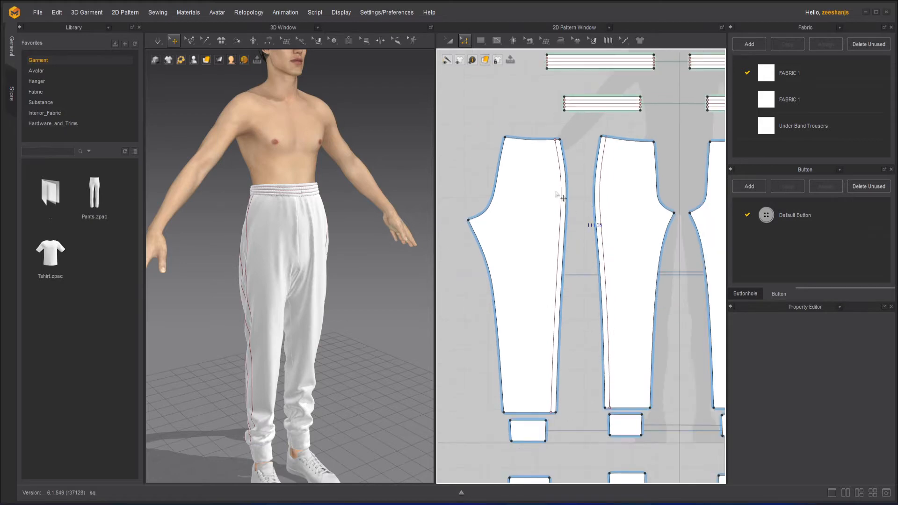
Step: Create a 4 cm wide rectangular strip pattern beside the front leg piece
{"action": "left_click", "coordinate": [481, 40]}
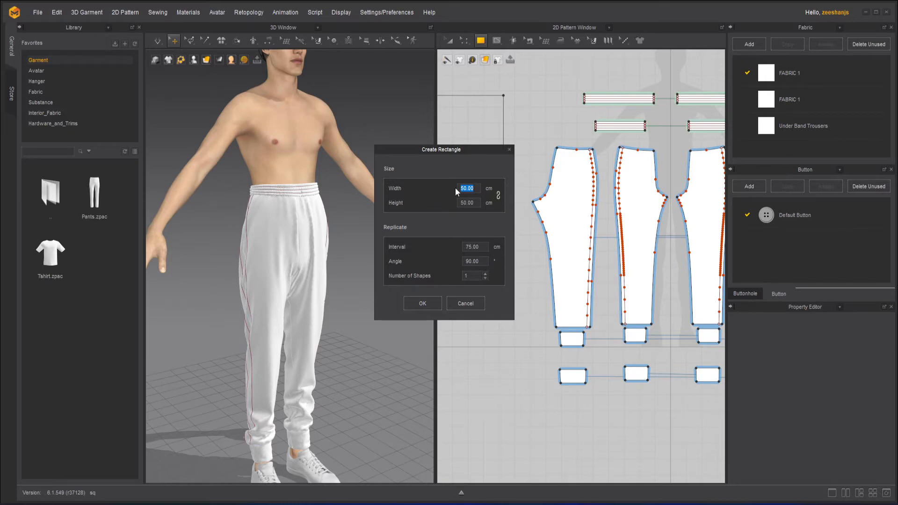
{"action": "mouse_move", "coordinate": [602, 200]}
{"action": "type", "text": "4"}
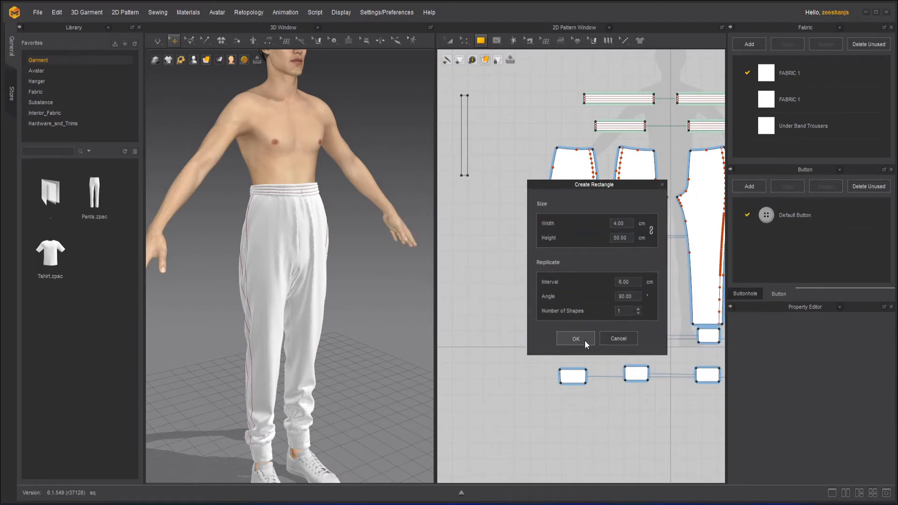
{"action": "left_click", "coordinate": [575, 338]}
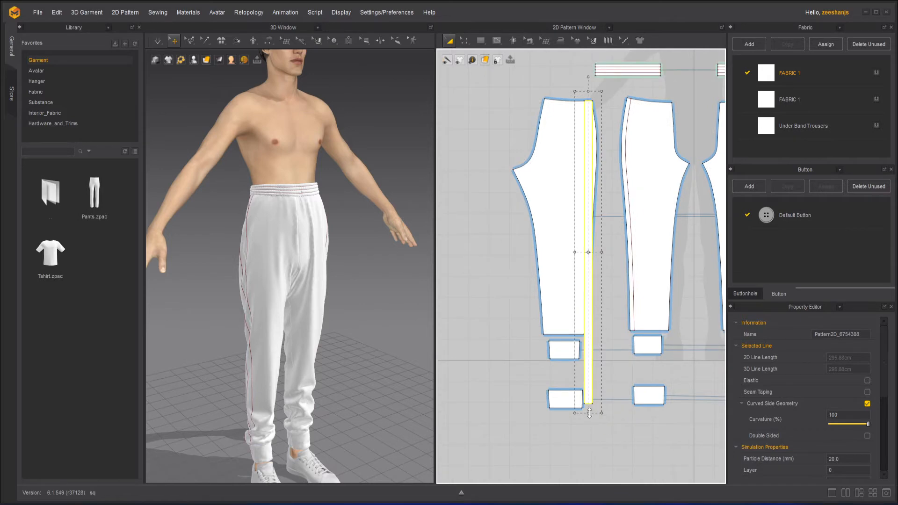
{"action": "mouse_move", "coordinate": [601, 344]}
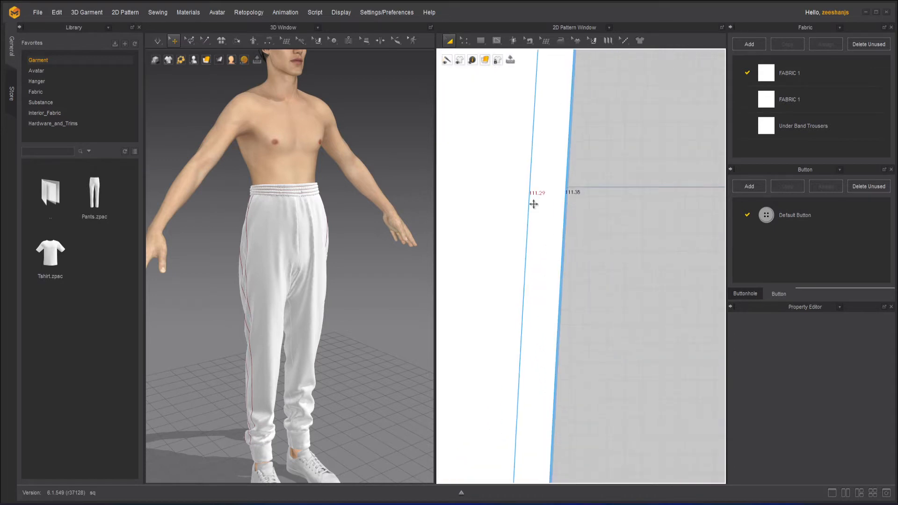
{"action": "mouse_move", "coordinate": [543, 199]}
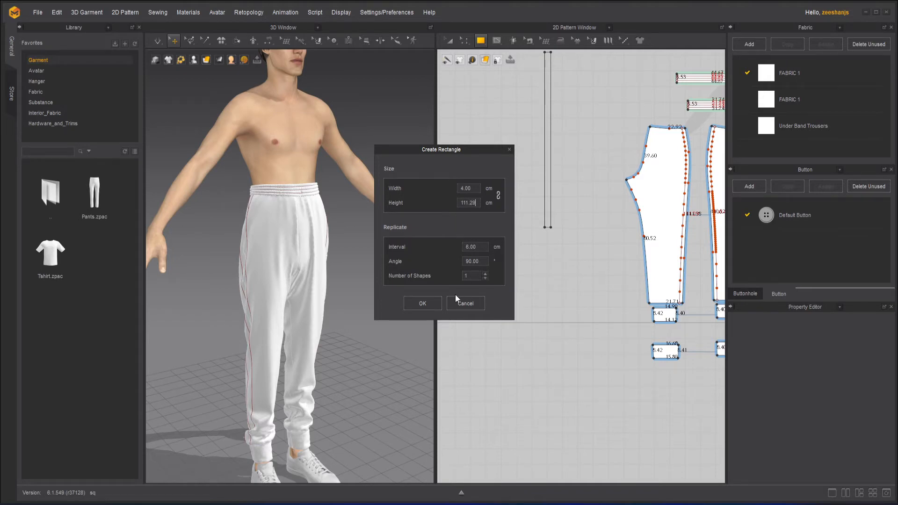
Step: Create the 111.29 cm sideband strip and place it between the two leg pieces
{"action": "left_click", "coordinate": [422, 303]}
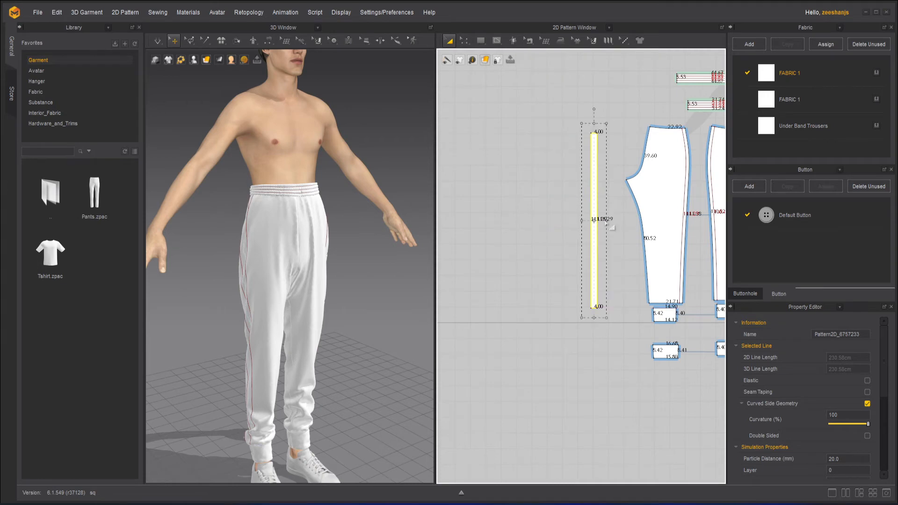
{"action": "mouse_move", "coordinate": [621, 240]}
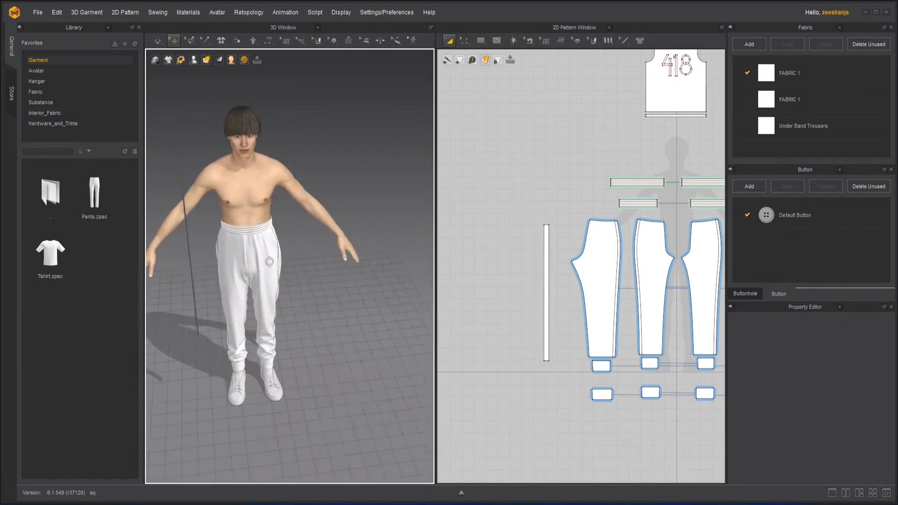
{"action": "left_click", "coordinate": [544, 286]}
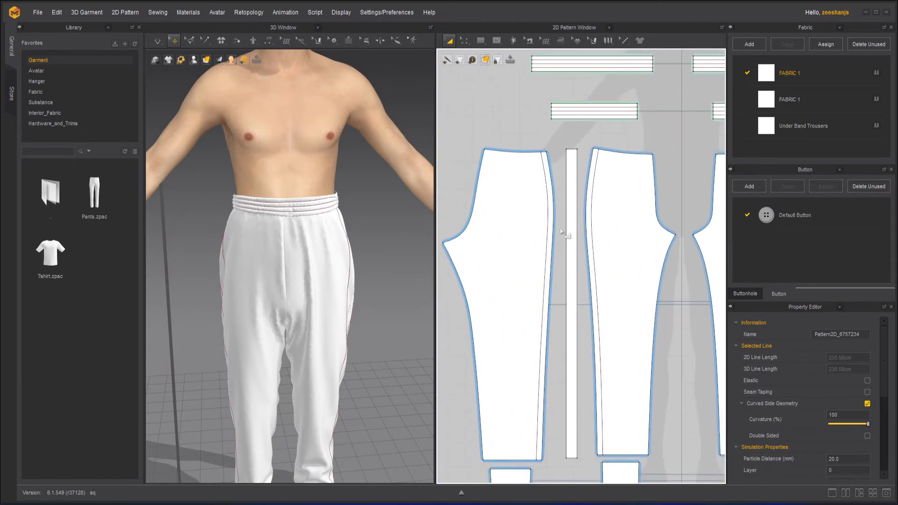
{"action": "mouse_move", "coordinate": [510, 59]}
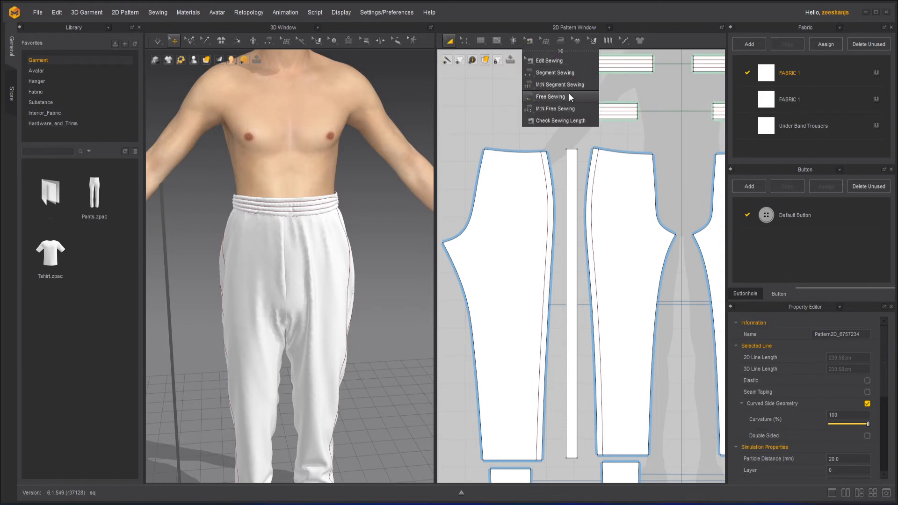
Step: Set up M:N Free Sewing as the active mode for attaching the strip ends
{"action": "left_click", "coordinate": [551, 96]}
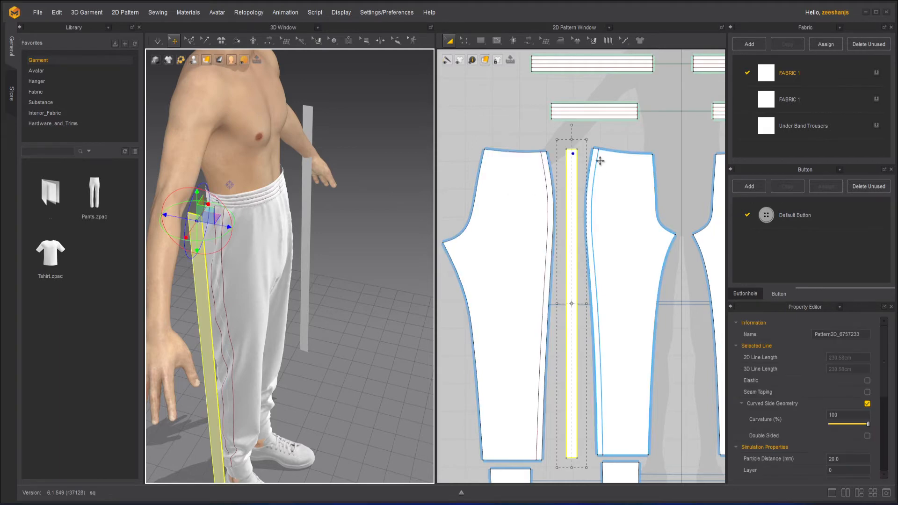
{"action": "left_click", "coordinate": [528, 40]}
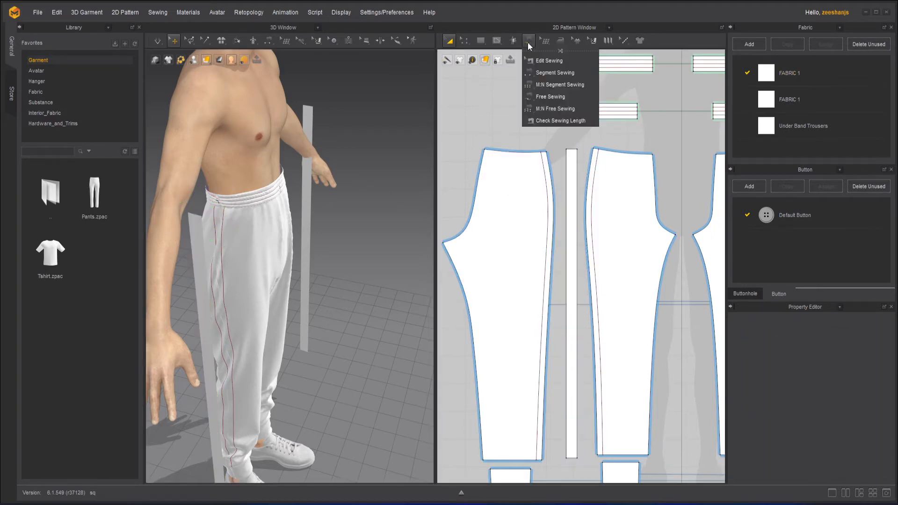
{"action": "mouse_move", "coordinate": [550, 97]}
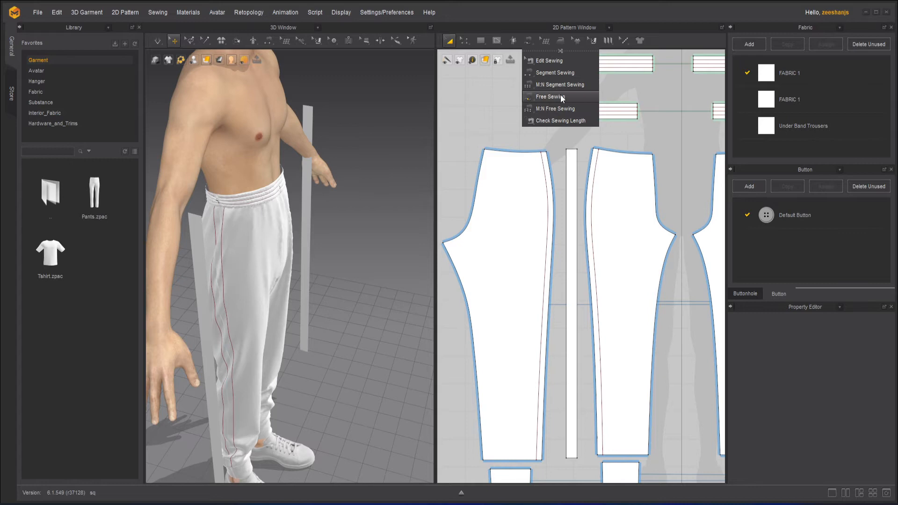
{"action": "left_click", "coordinate": [550, 97]}
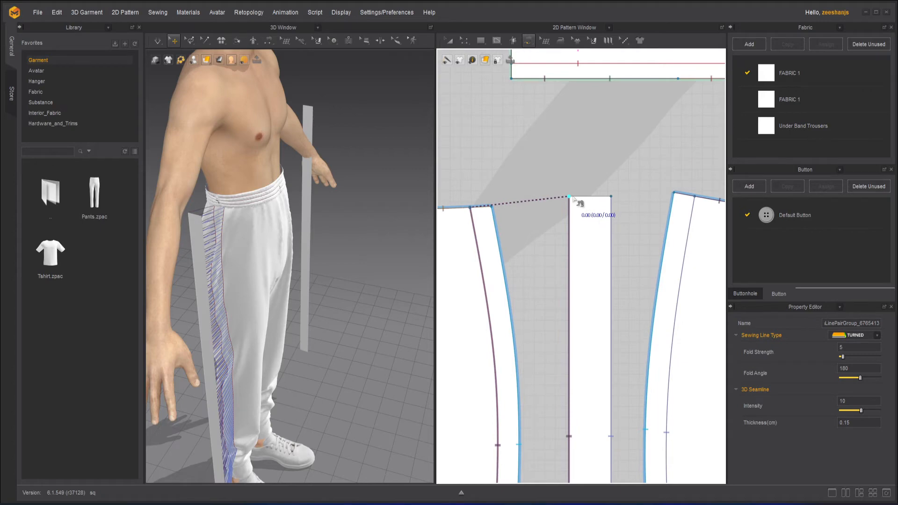
{"action": "mouse_move", "coordinate": [599, 206]}
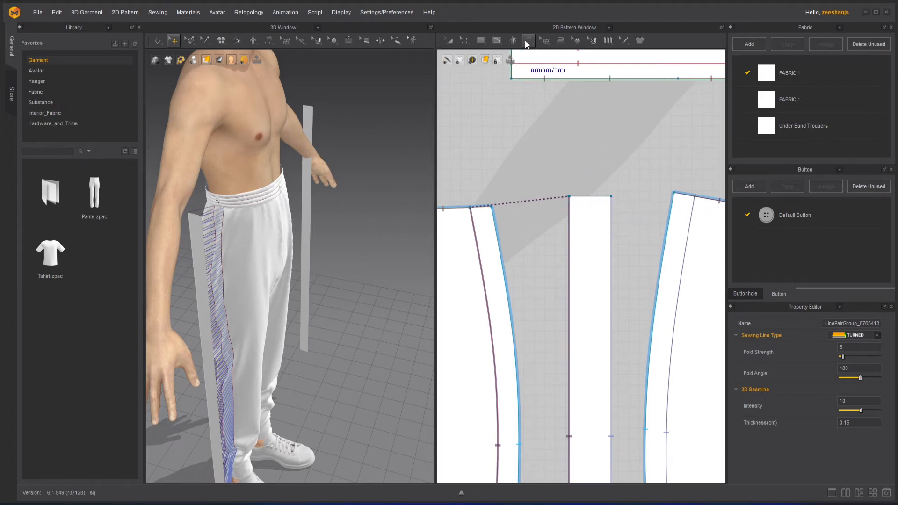
{"action": "left_click", "coordinate": [527, 40]}
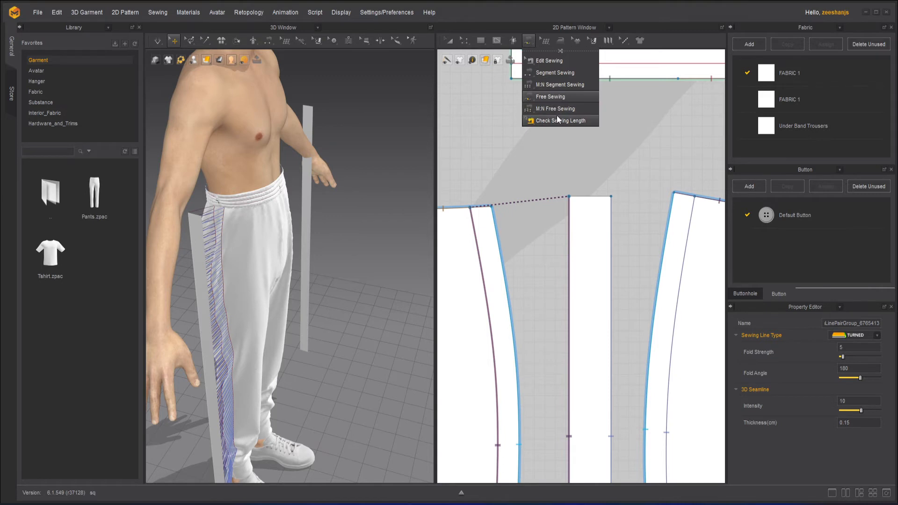
{"action": "left_click", "coordinate": [555, 109]}
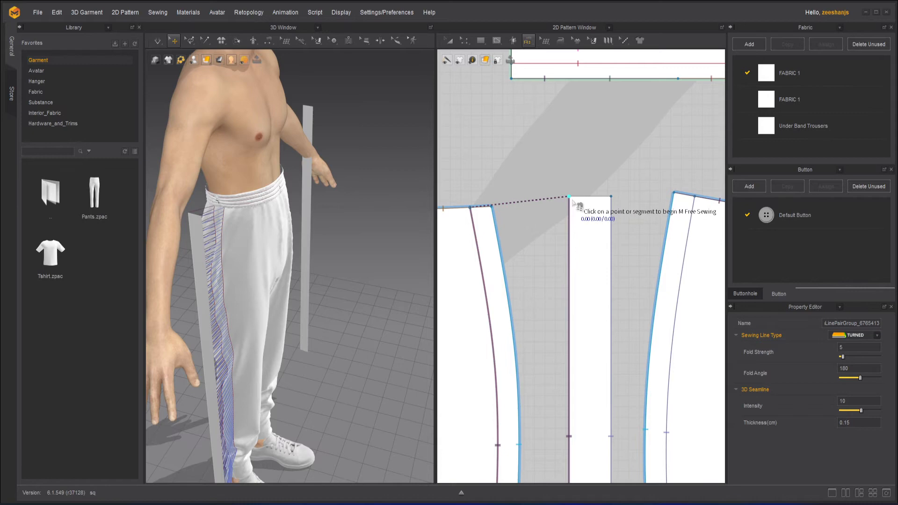
Step: Sew the strip's top end to the waist edges and its bottom end to the hem edges
{"action": "left_click", "coordinate": [596, 198]}
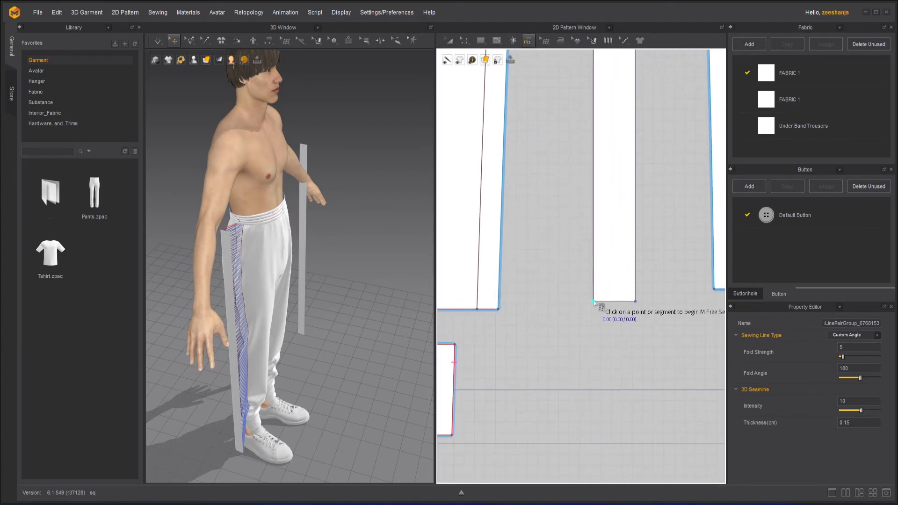
{"action": "left_click", "coordinate": [594, 307]}
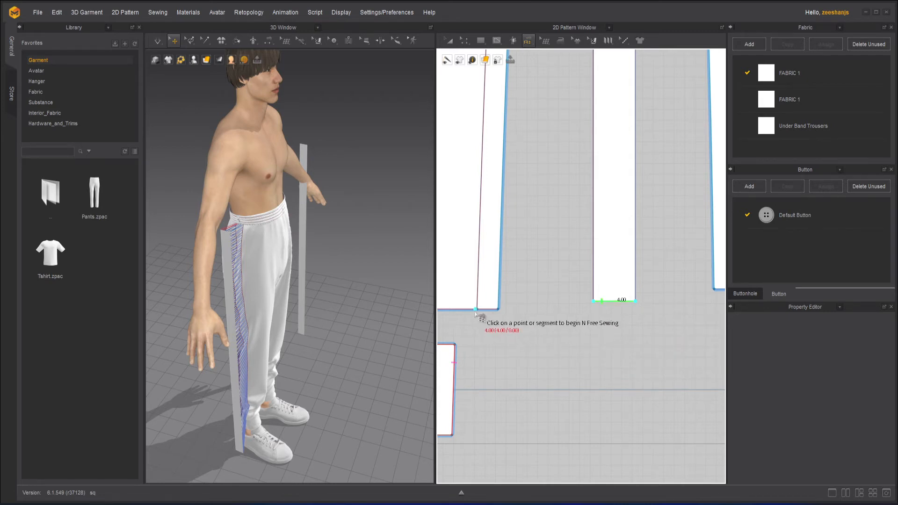
{"action": "mouse_move", "coordinate": [501, 317]}
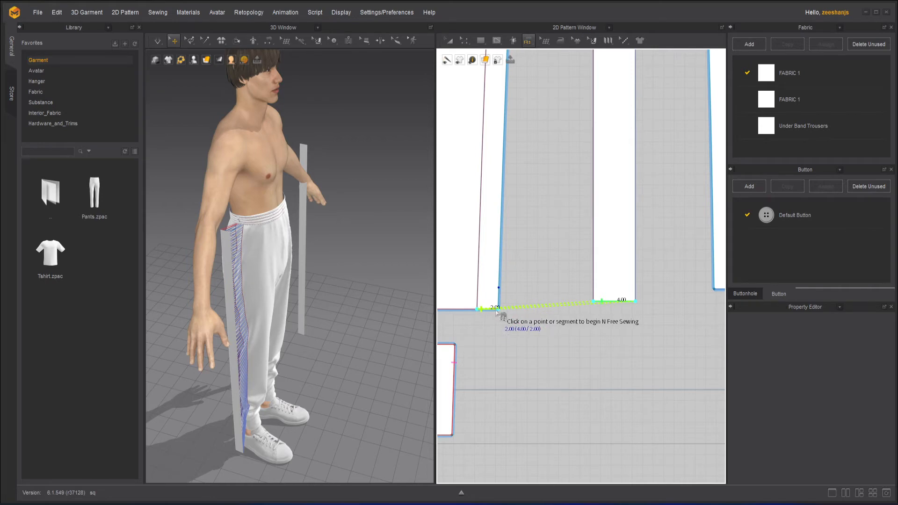
{"action": "left_click", "coordinate": [496, 310]}
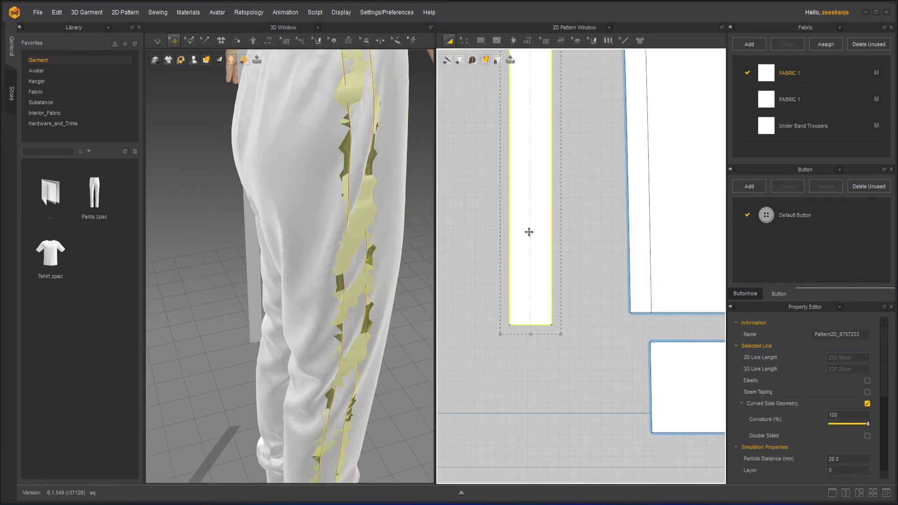
Step: Select the sideband strip and simulate so it settles along the side seam
{"action": "left_click", "coordinate": [373, 7]}
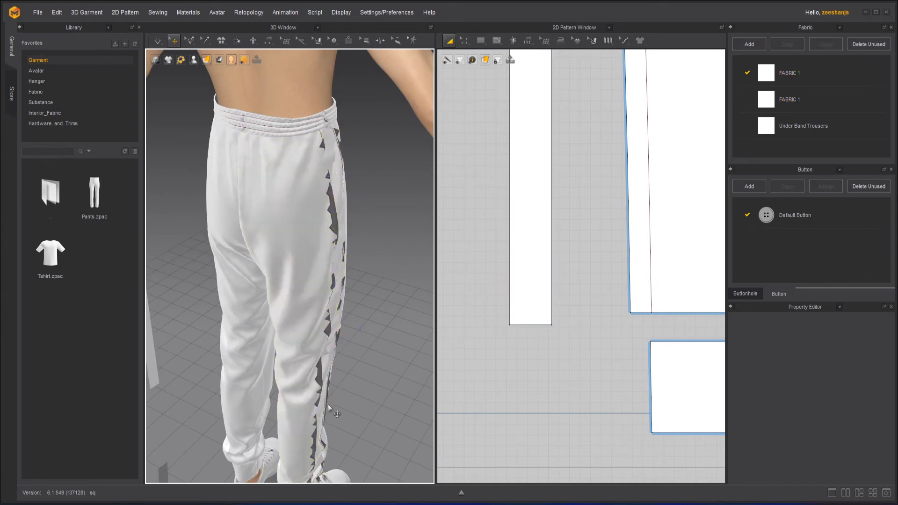
{"action": "left_click", "coordinate": [527, 189]}
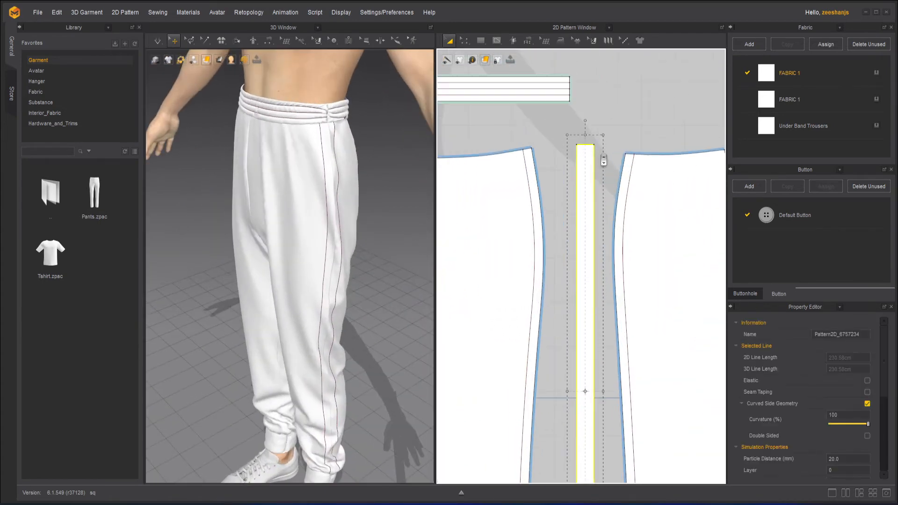
Step: Copy the strip for the other leg and bring up its actions for sewing to the side seam
{"action": "left_click", "coordinate": [528, 40]}
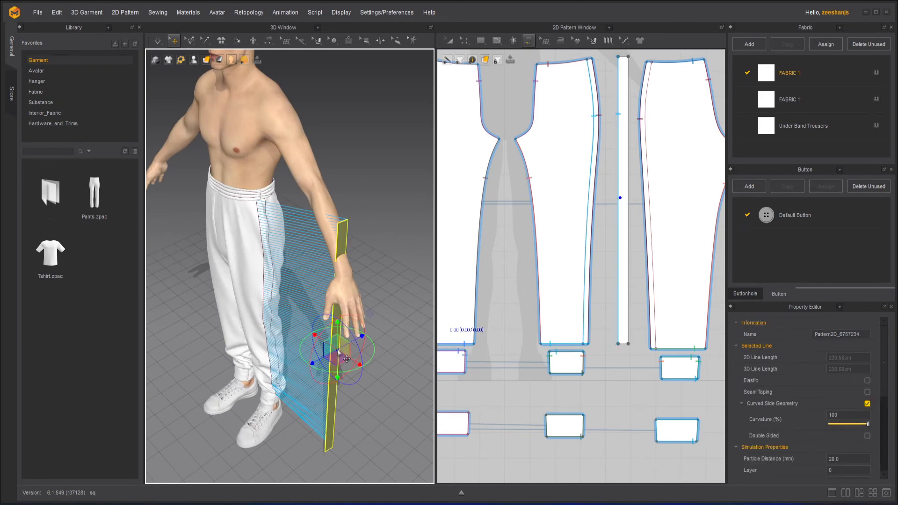
{"action": "right_click", "coordinate": [338, 343]}
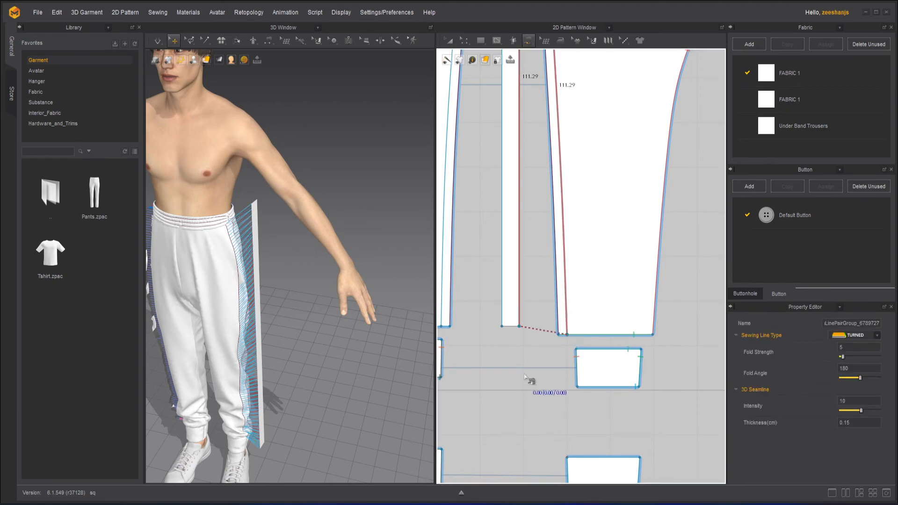
{"action": "mouse_move", "coordinate": [303, 321]}
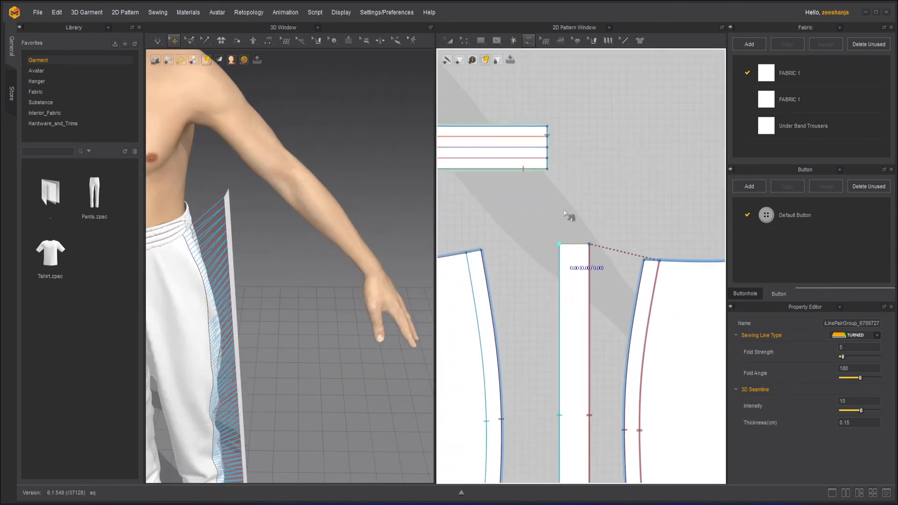
Step: M:N free-sew the second strip's top end to both neighbouring waist edges
{"action": "left_click", "coordinate": [526, 40]}
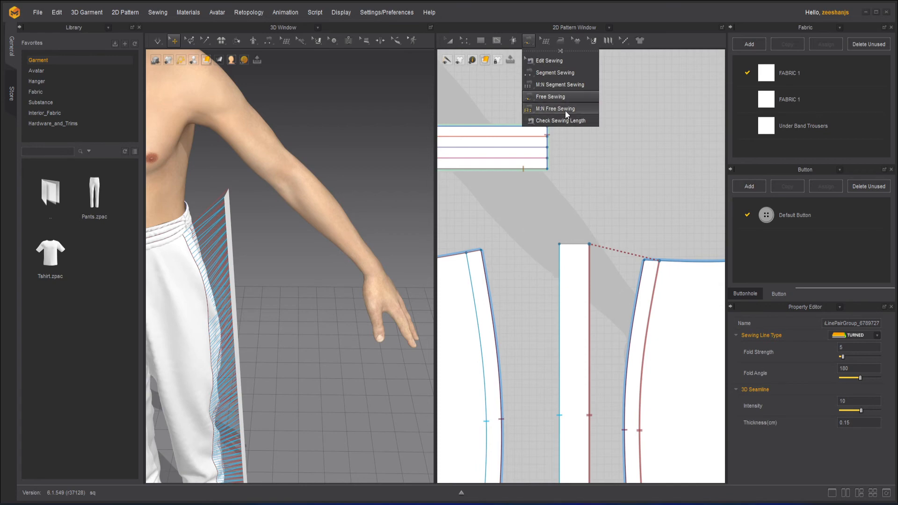
{"action": "left_click", "coordinate": [553, 108]}
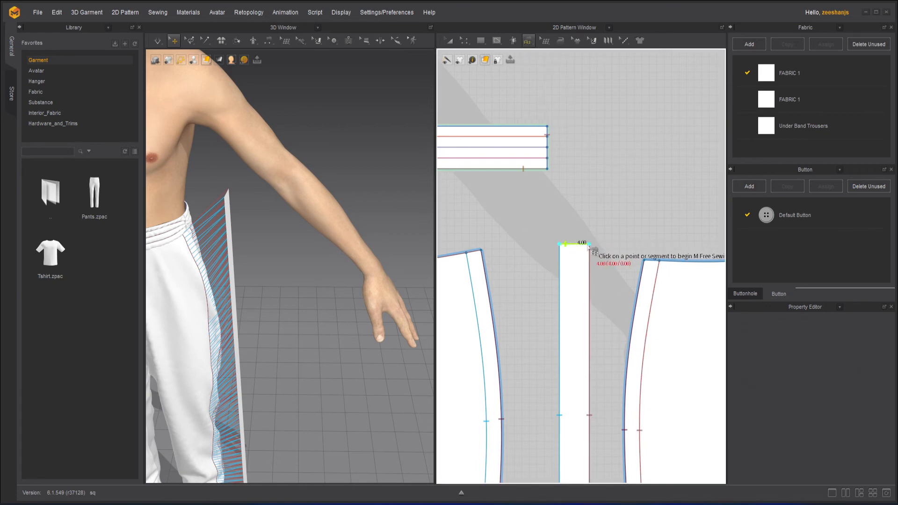
{"action": "mouse_move", "coordinate": [470, 269]}
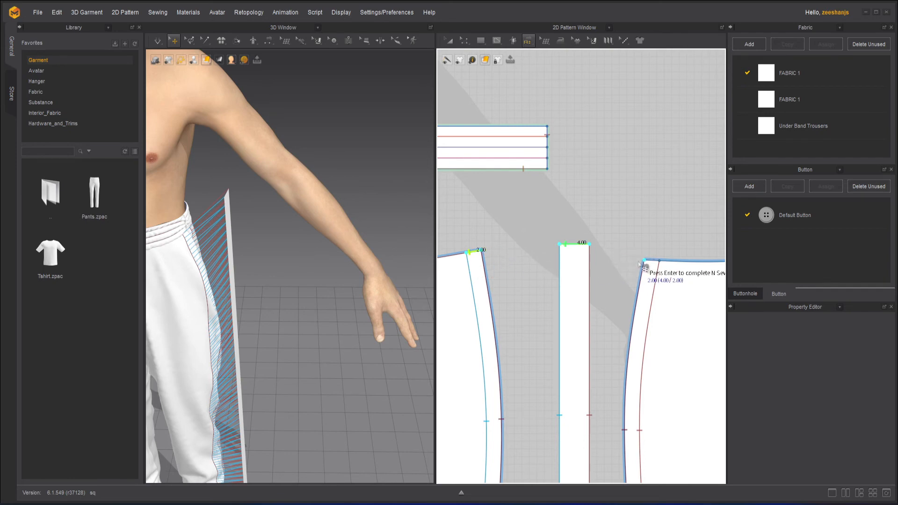
{"action": "left_click", "coordinate": [659, 265]}
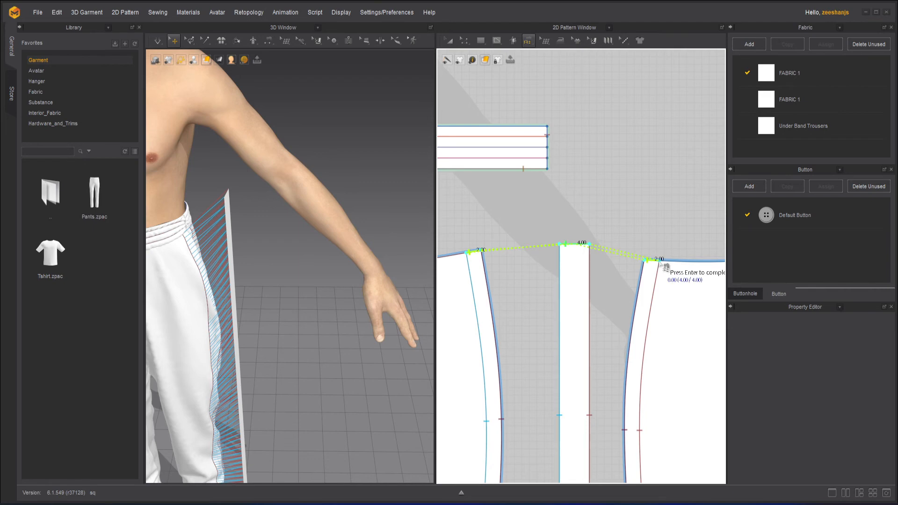
{"action": "key", "text": "Return"}
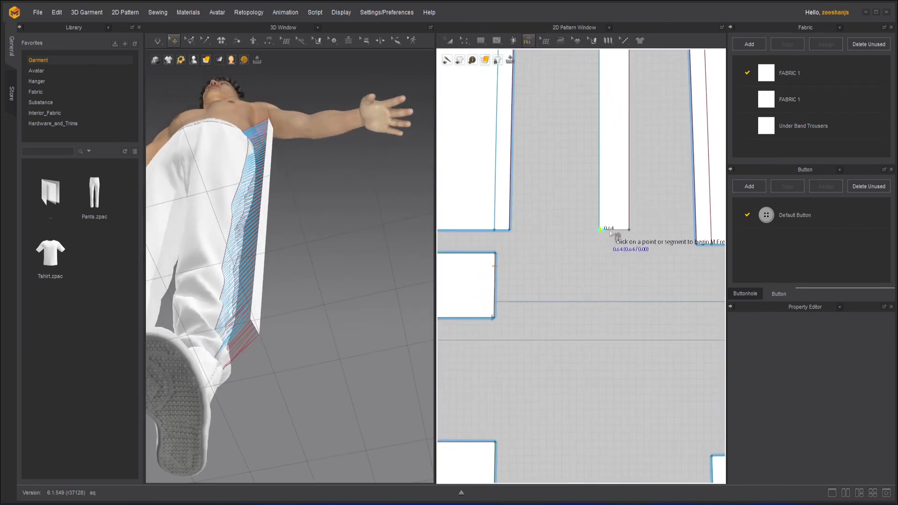
{"action": "mouse_move", "coordinate": [502, 241]}
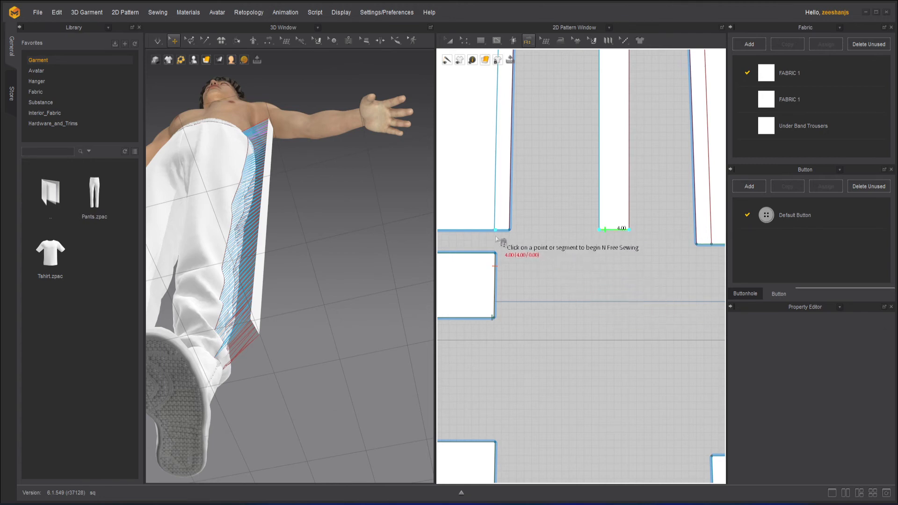
{"action": "mouse_move", "coordinate": [497, 235]}
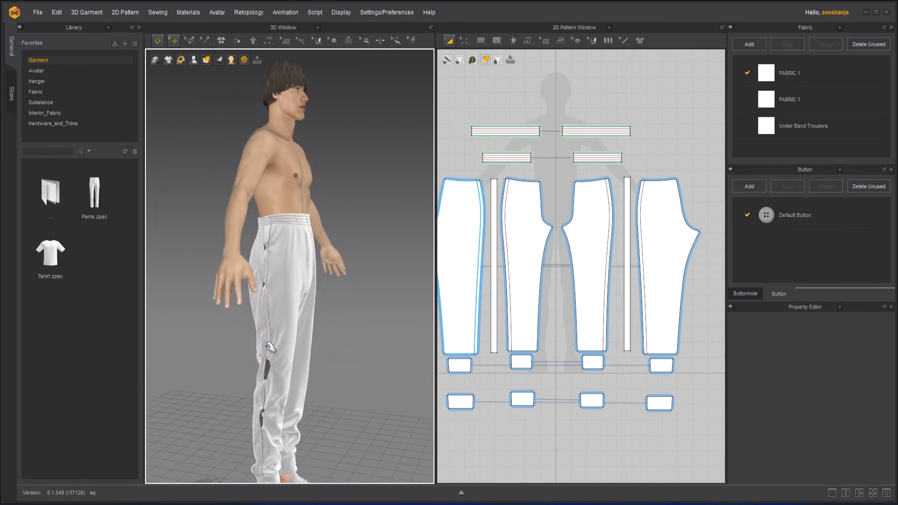
Step: Simulate the trousers so both strips drape, checking the stripes from another angle
{"action": "left_click", "coordinate": [493, 258]}
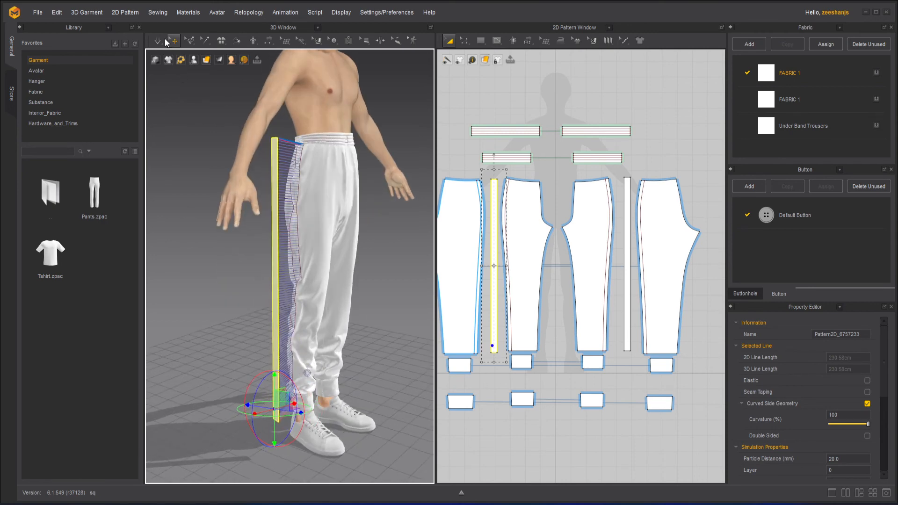
{"action": "left_click", "coordinate": [157, 40]}
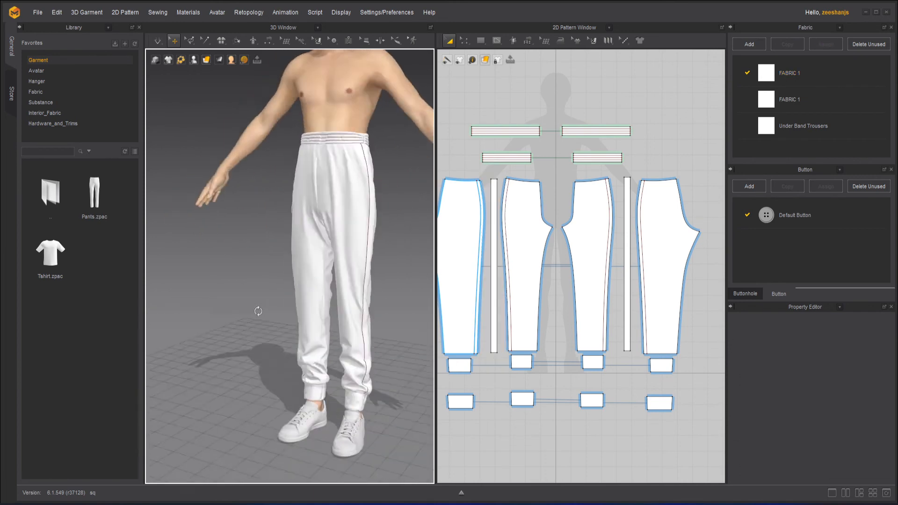
{"action": "left_click_drag", "start_coordinate": [287, 229], "coordinate": [297, 172]}
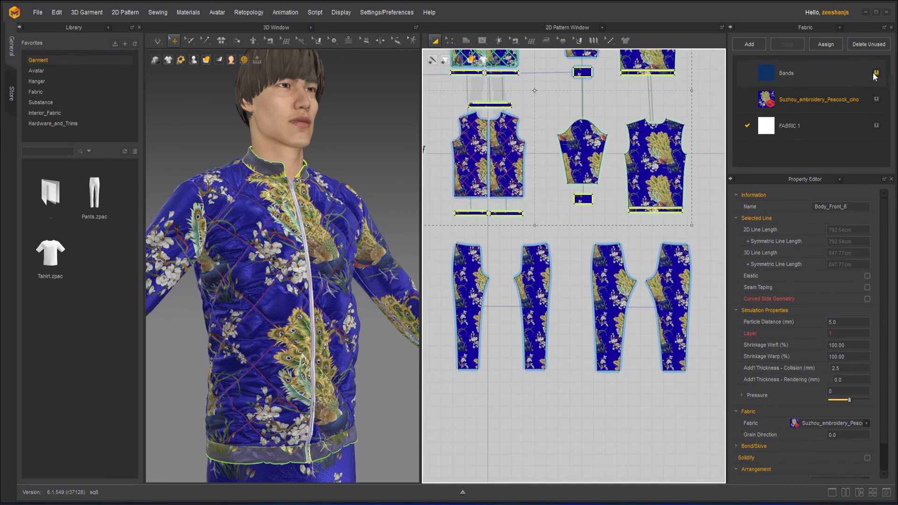
Step: Open a different project, adding a standing motion clip to the timeline
{"action": "left_click", "coordinate": [36, 70]}
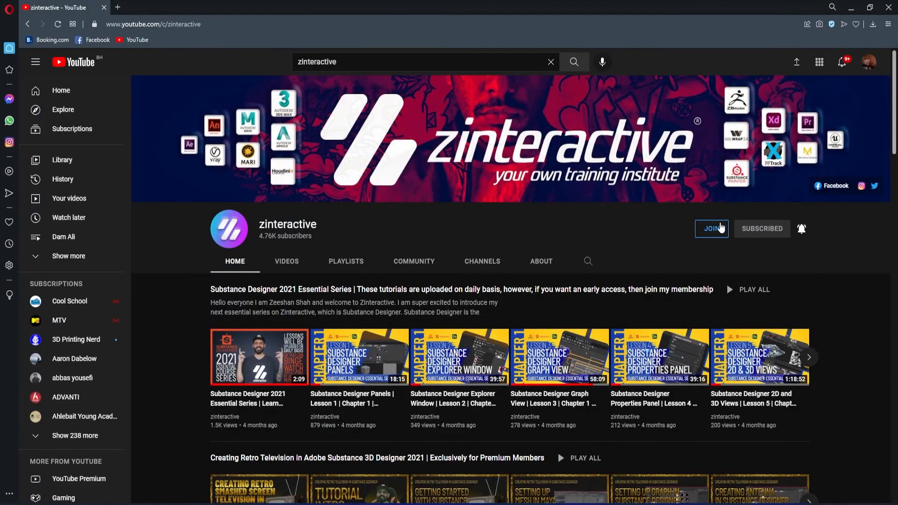
{"action": "left_click", "coordinate": [711, 229]}
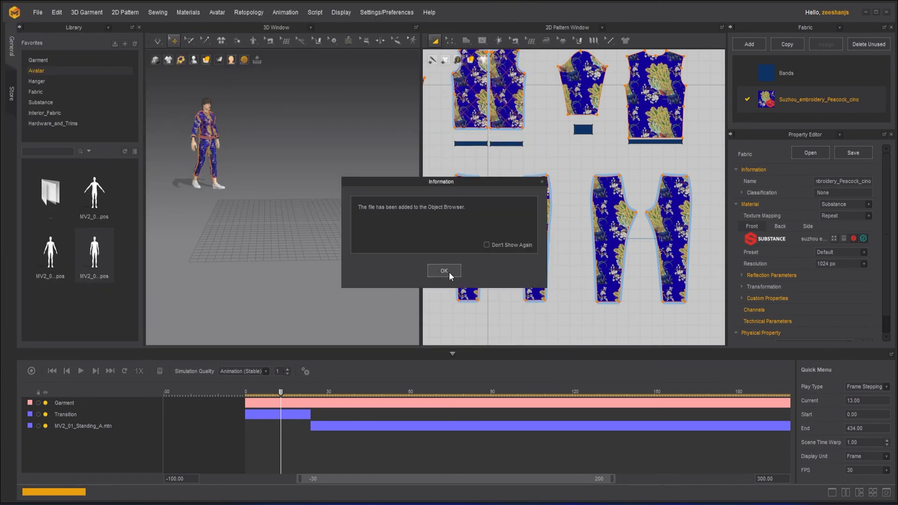
Step: Dismiss the file-added Information notice with OK
{"action": "left_click", "coordinate": [444, 270]}
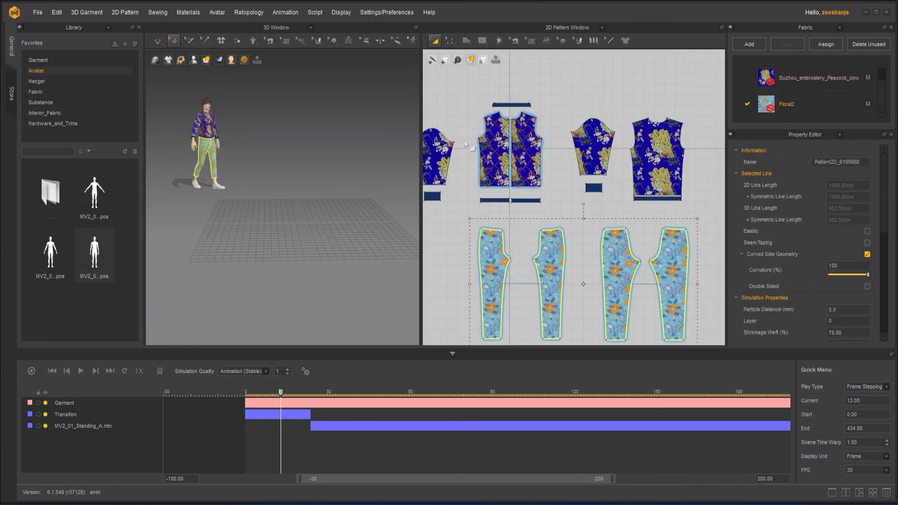